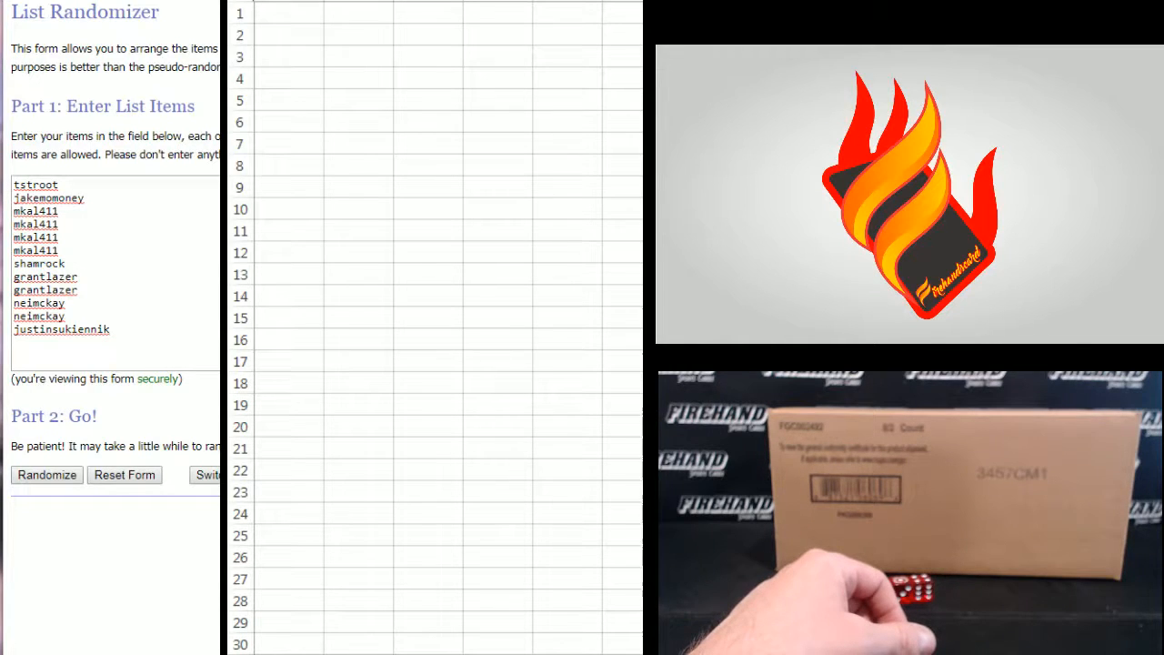
Randomize the twelve participant names and reshuffle twice more to reach the final order.
{"action": "left_click", "coordinate": [48, 473]}
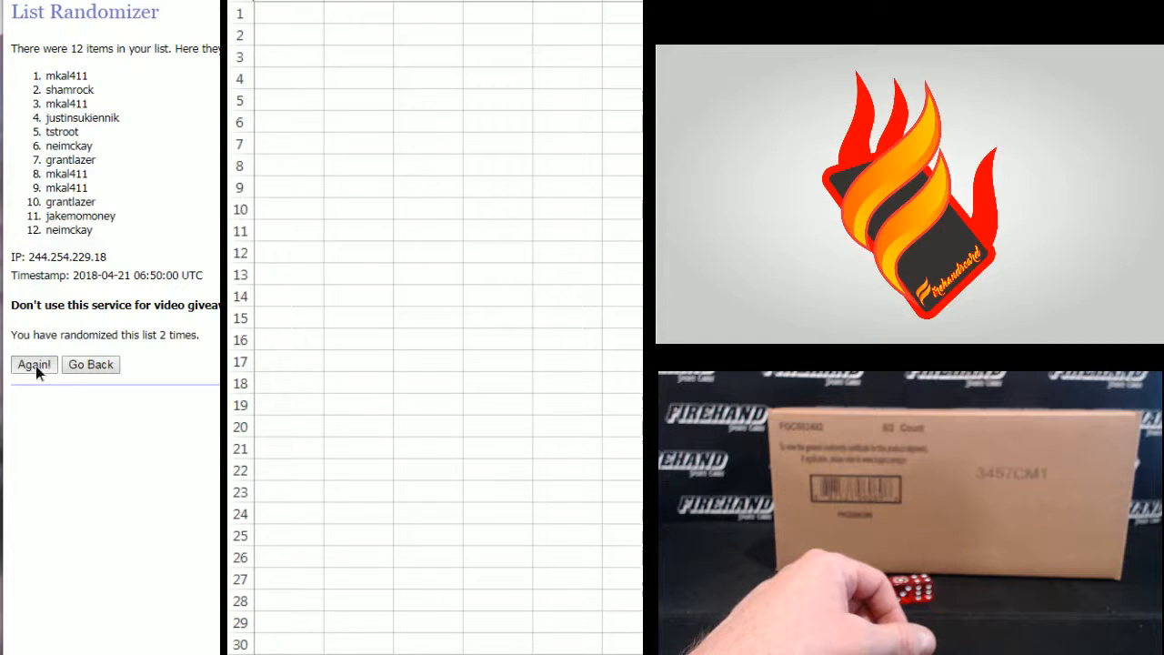
{"action": "left_click", "coordinate": [32, 364]}
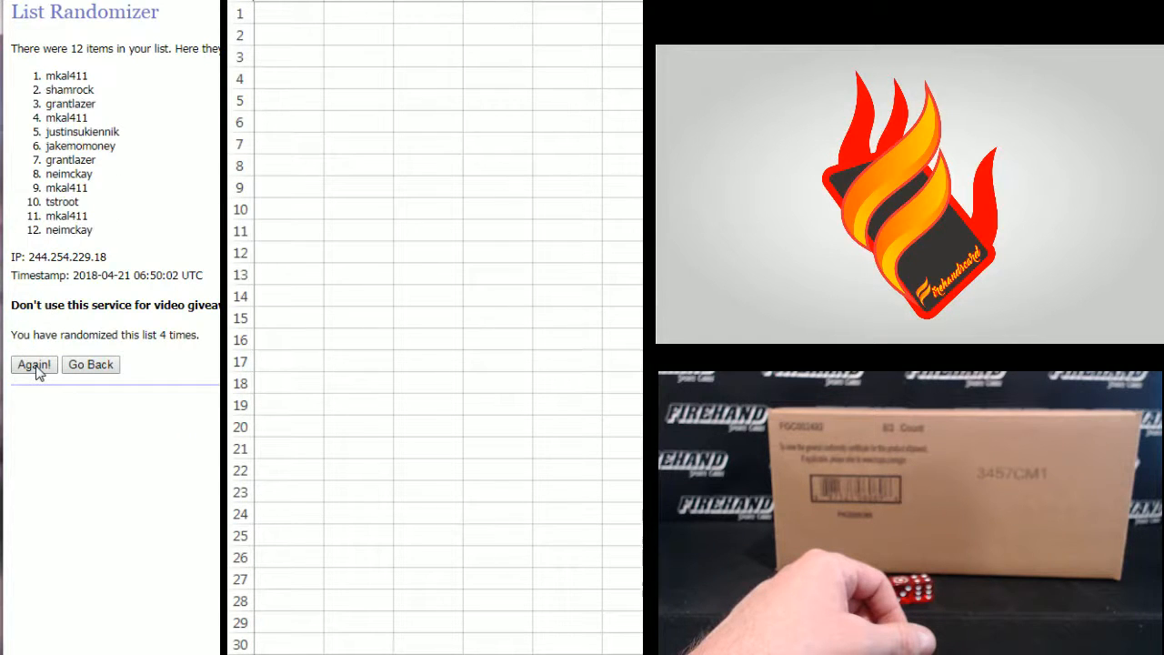
{"action": "left_click", "coordinate": [33, 364]}
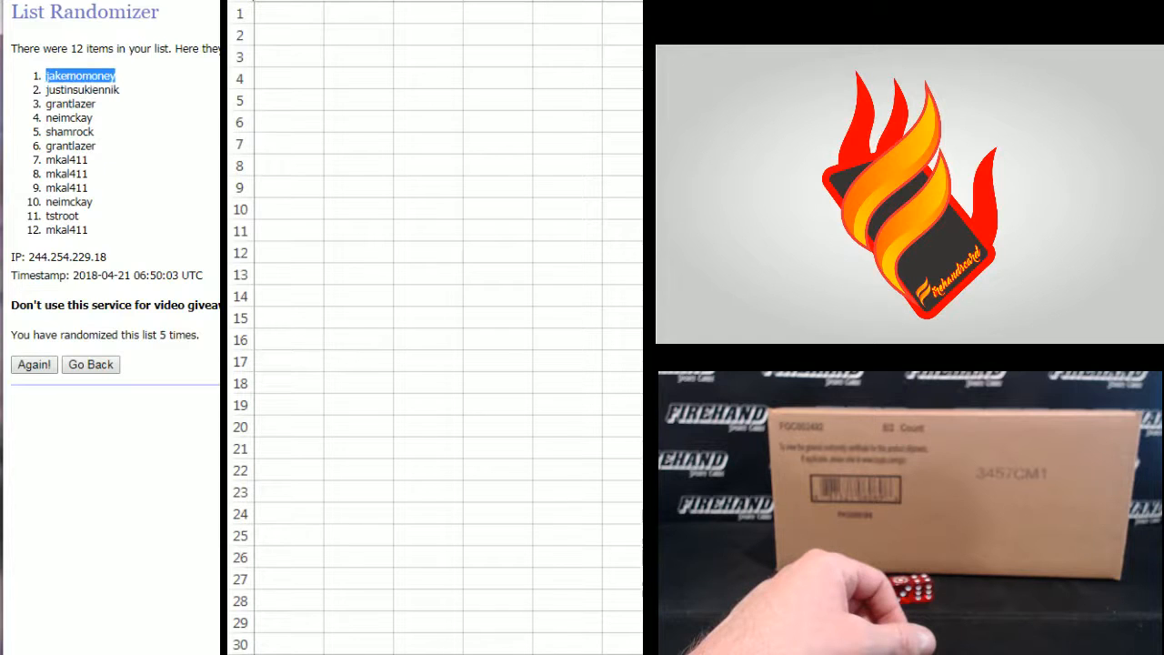
Copy the top six shuffled names and paste them as plain text into cells A1:A6.
{"action": "left_click_drag", "start_coordinate": [80, 76], "coordinate": [70, 131]}
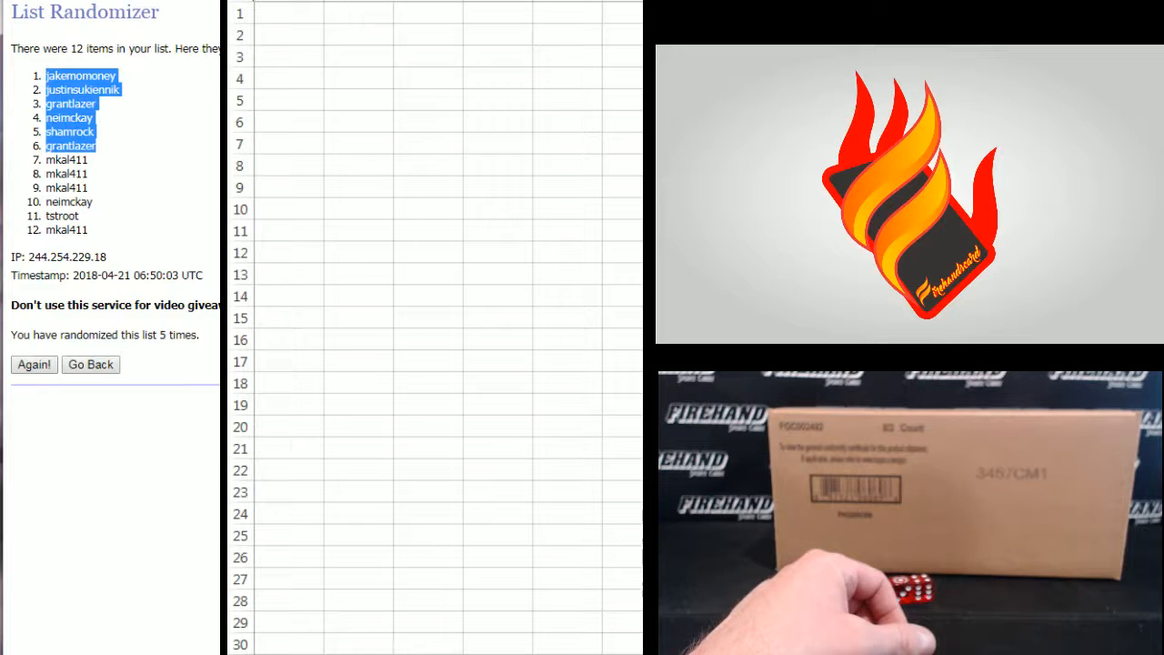
{"action": "left_click", "coordinate": [299, 13]}
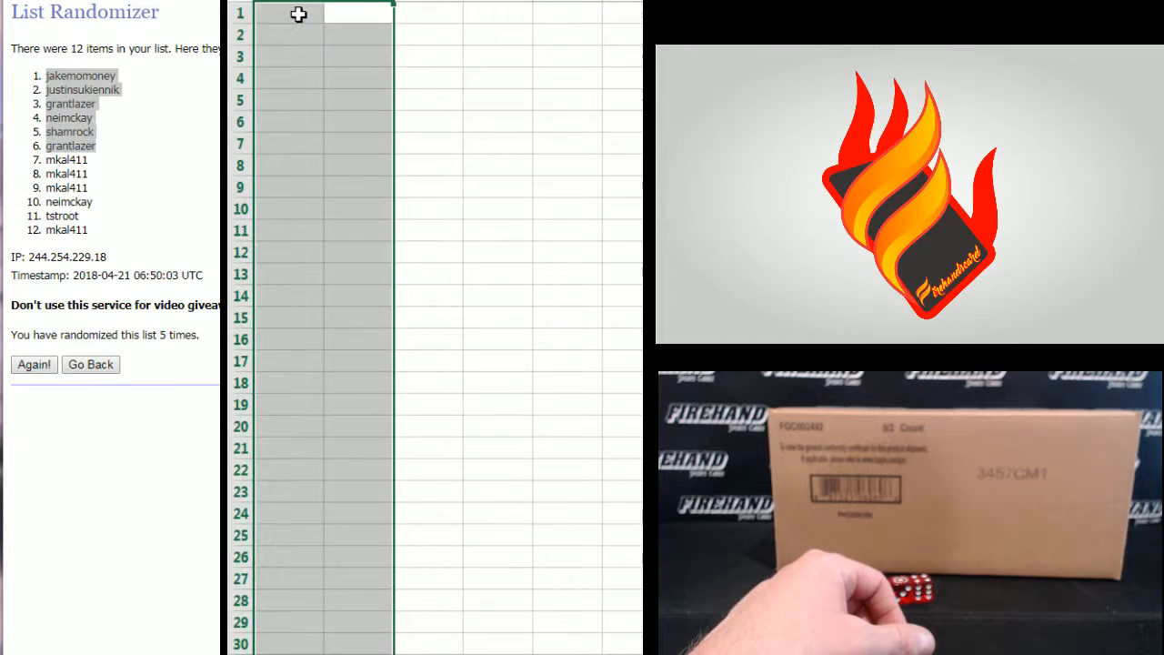
{"action": "right_click", "coordinate": [298, 14]}
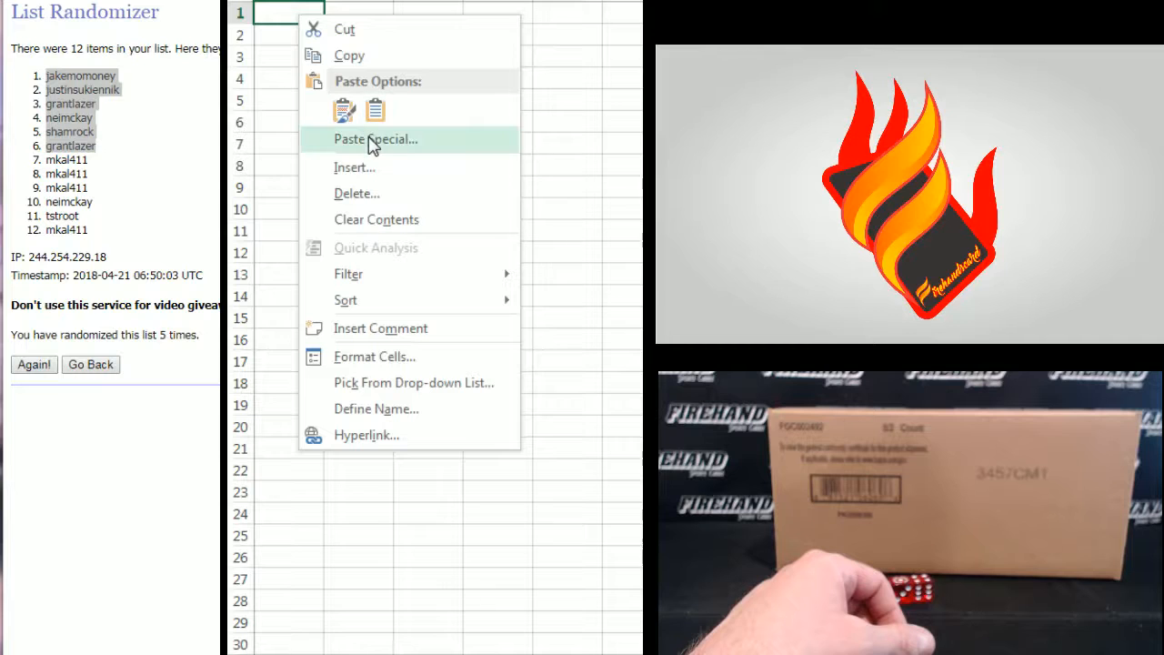
{"action": "left_click", "coordinate": [374, 139]}
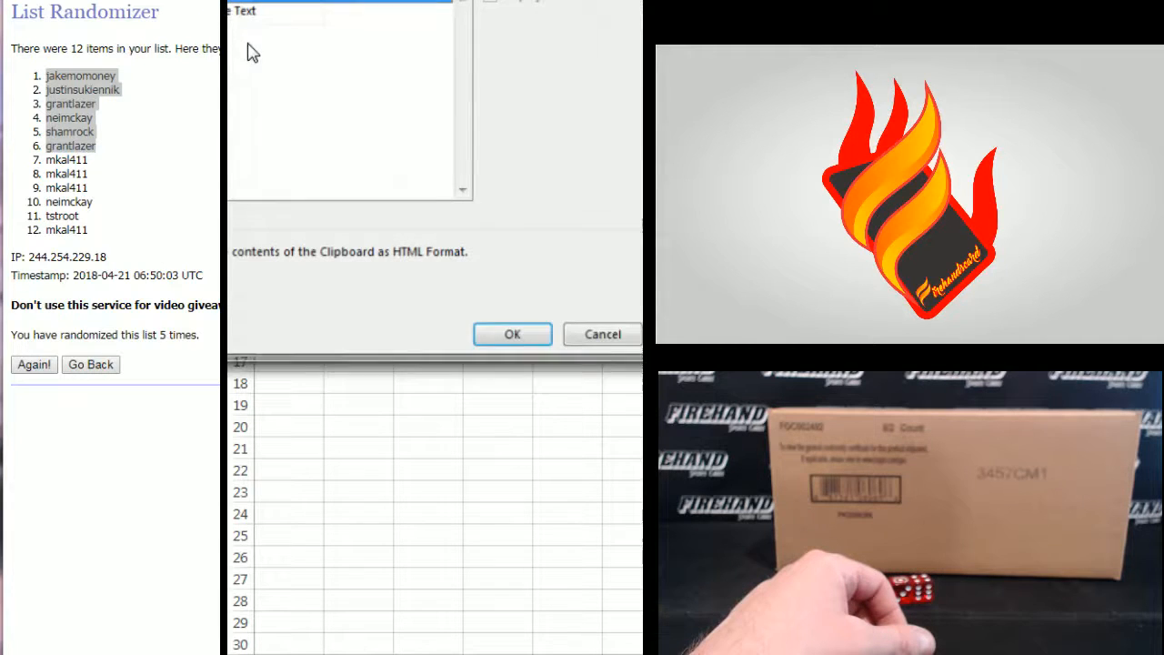
{"action": "left_click", "coordinate": [600, 334]}
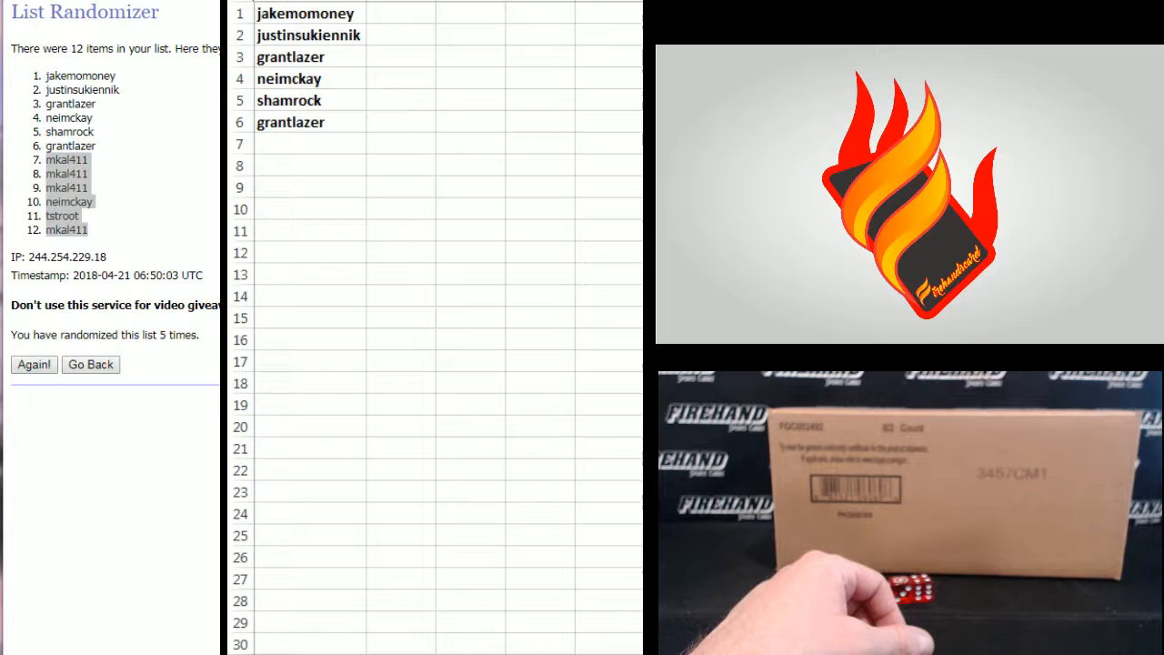
Go back, randomize the six team names and reshuffle to get Twins first, Astros last.
{"action": "left_click", "coordinate": [91, 364]}
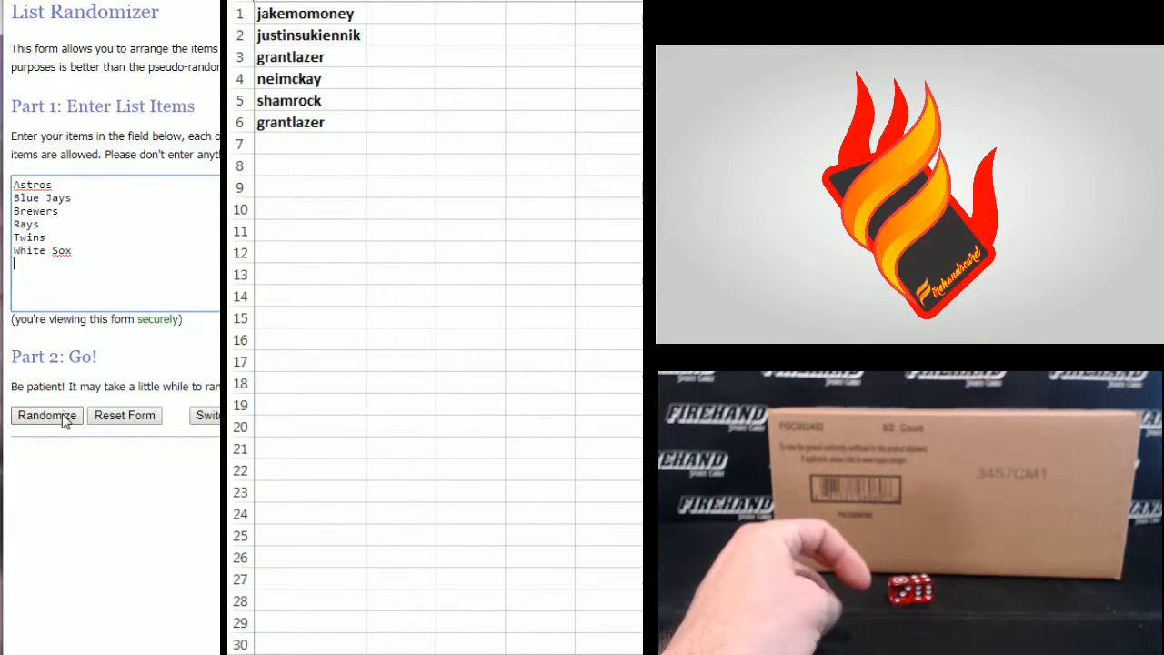
{"action": "left_click", "coordinate": [48, 415]}
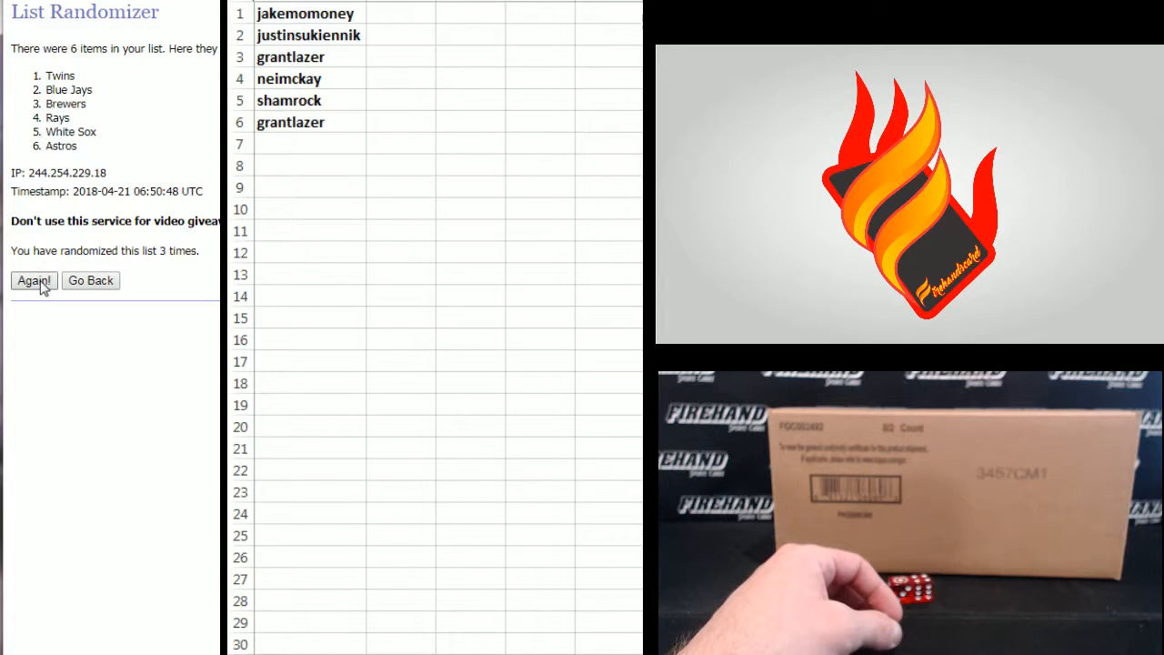
{"action": "left_click", "coordinate": [33, 281]}
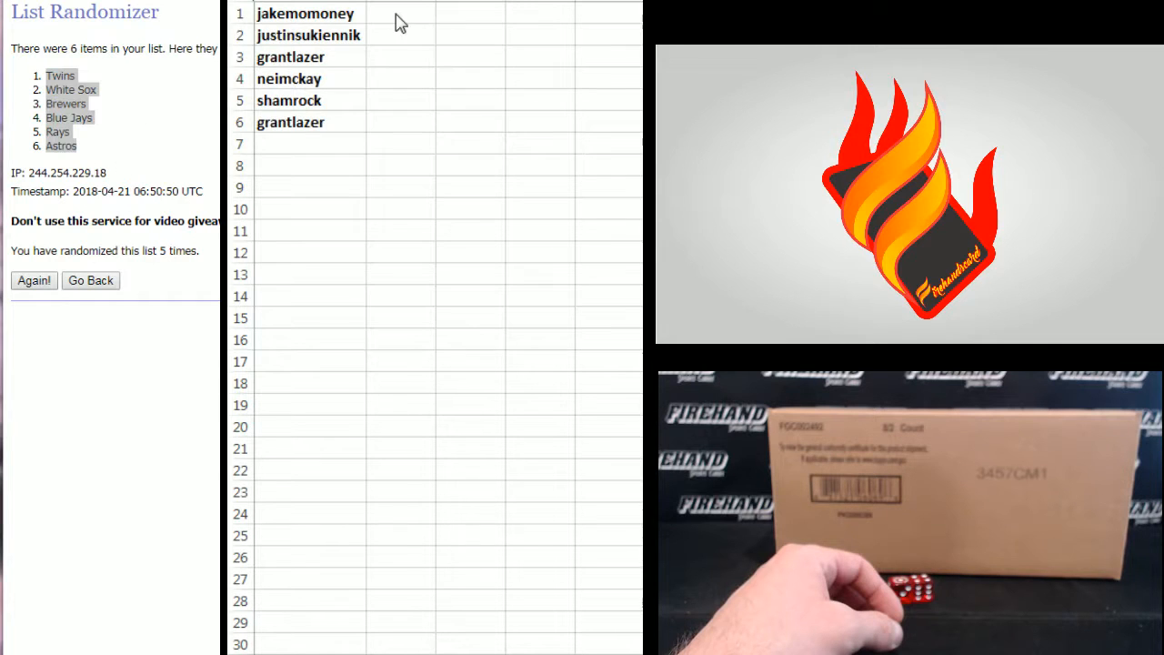
Paste the team list into B1:B6 and review each participant's paired team, Astros through White Sox.
{"action": "left_click", "coordinate": [400, 13]}
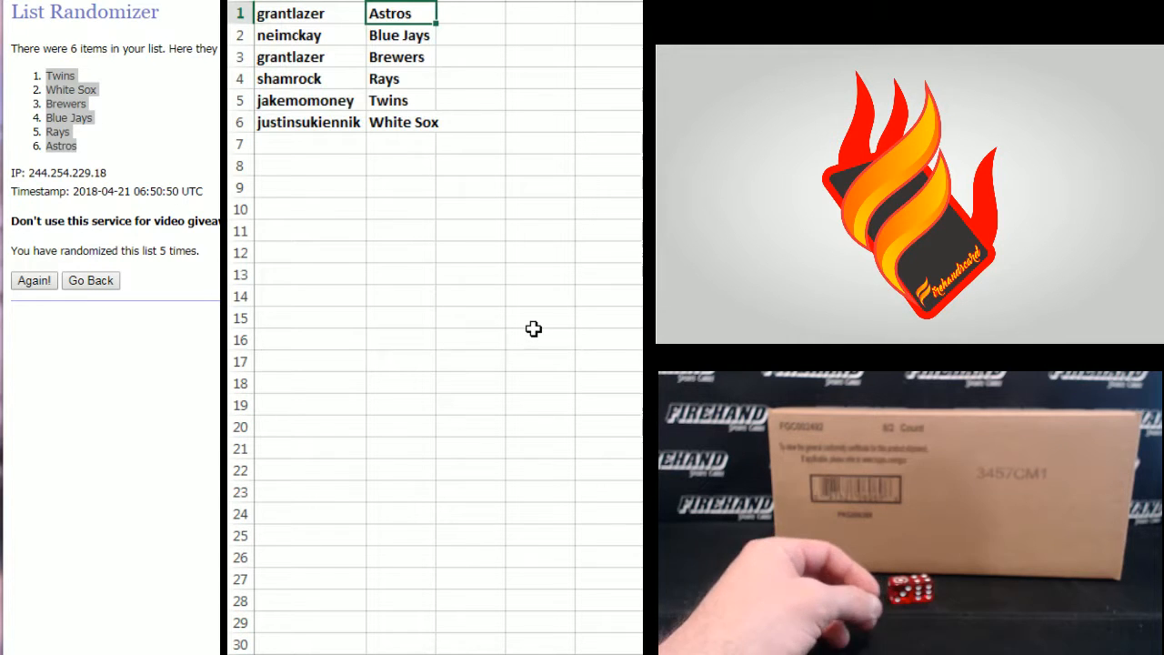
{"action": "left_click", "coordinate": [400, 56]}
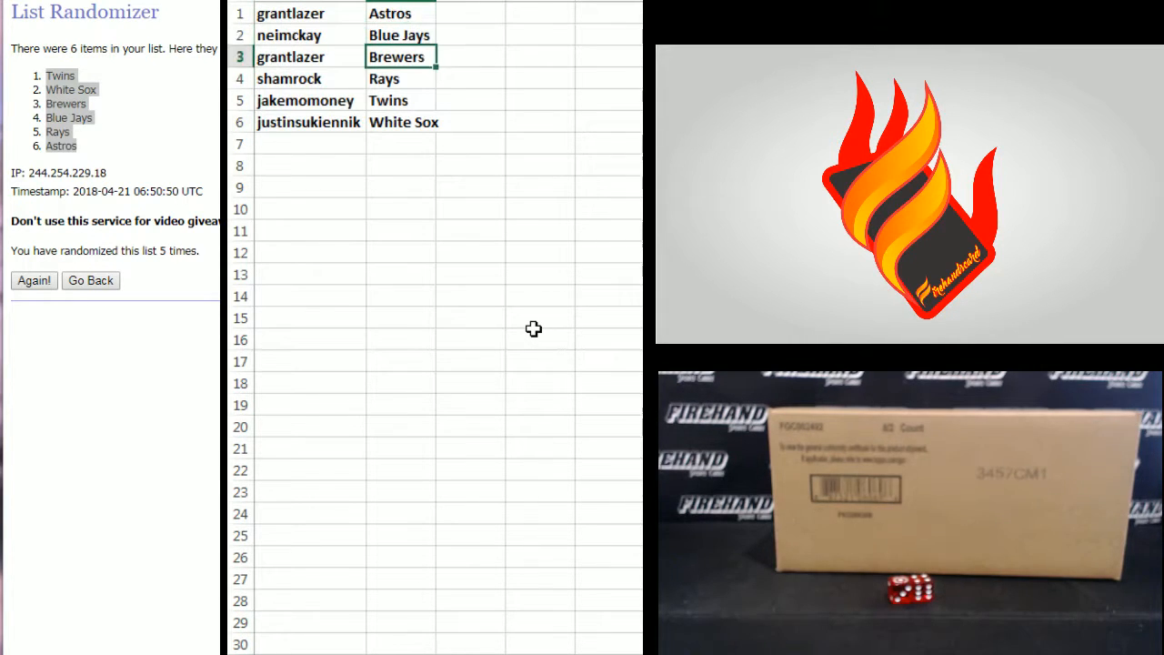
{"action": "left_click", "coordinate": [400, 100]}
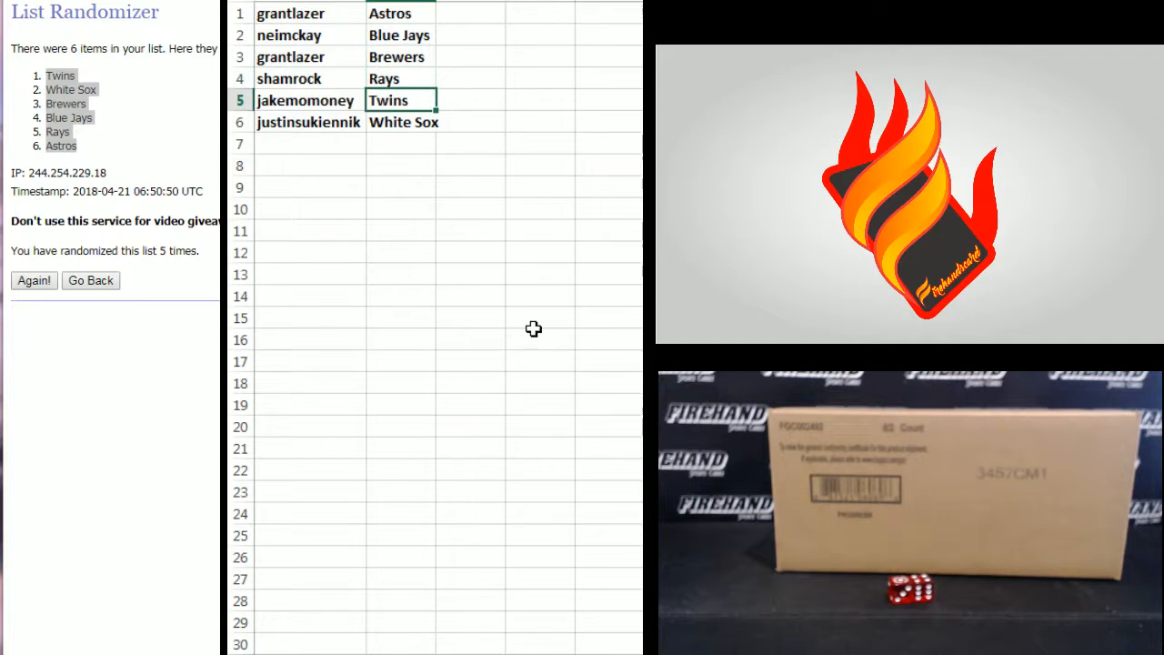
{"action": "left_click", "coordinate": [402, 122]}
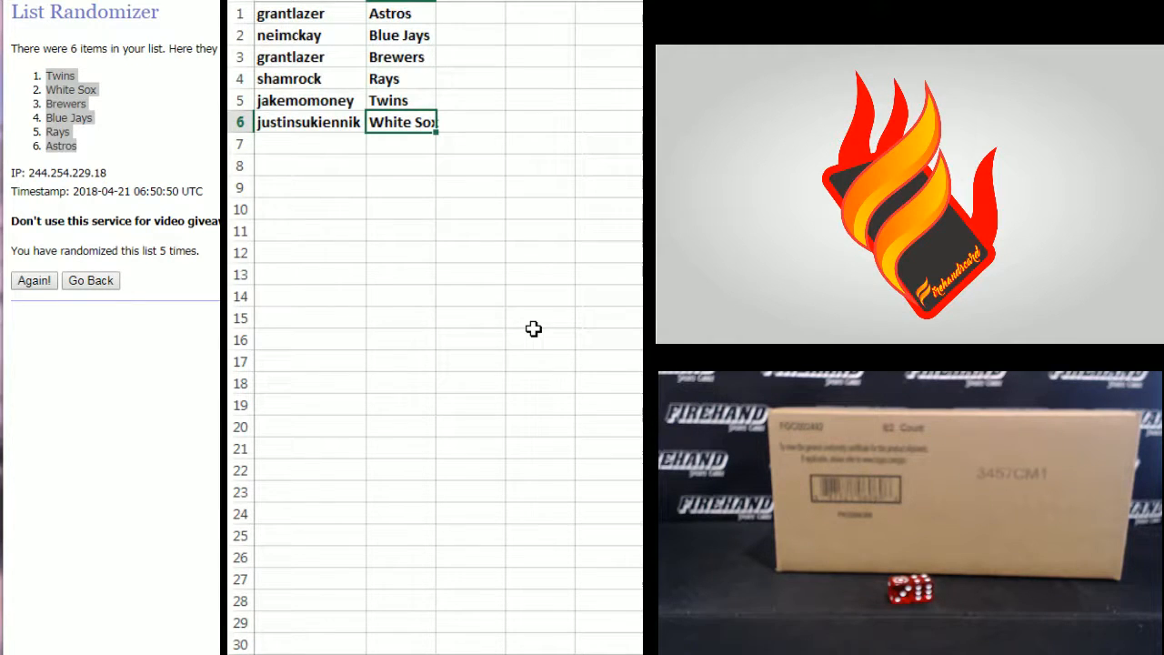
{"action": "left_click", "coordinate": [400, 251]}
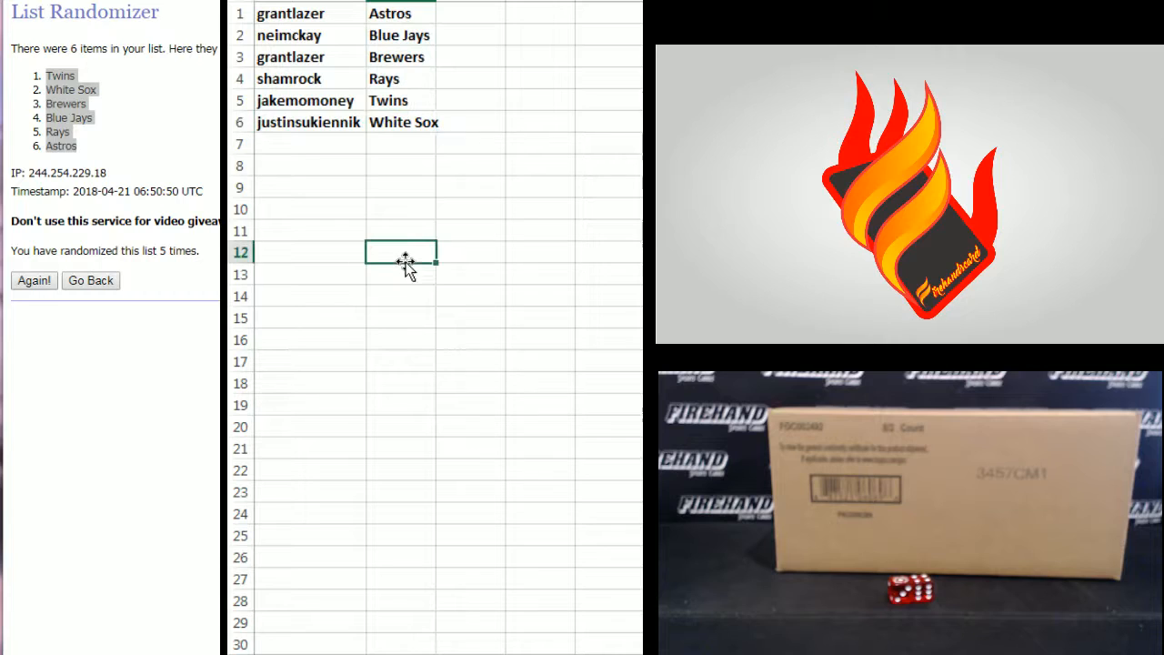